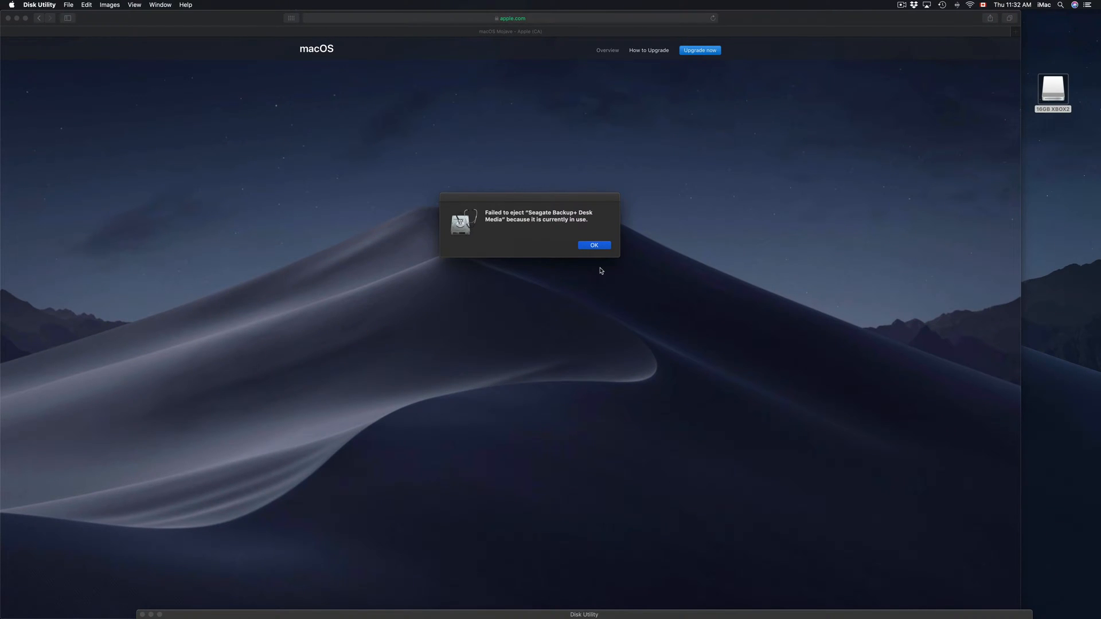
{"action": "mouse_move", "coordinate": [568, 223]}
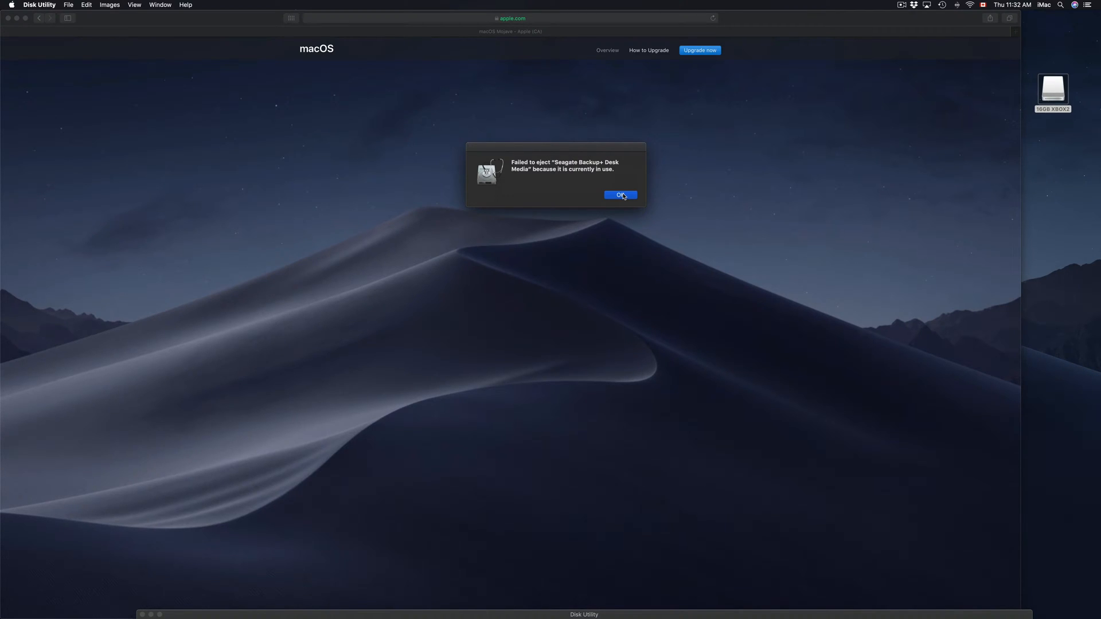
- Dismiss the alert saying Seagate Backup+ Desk Media couldn't be ejected because it's in use
{"action": "left_click", "coordinate": [620, 194]}
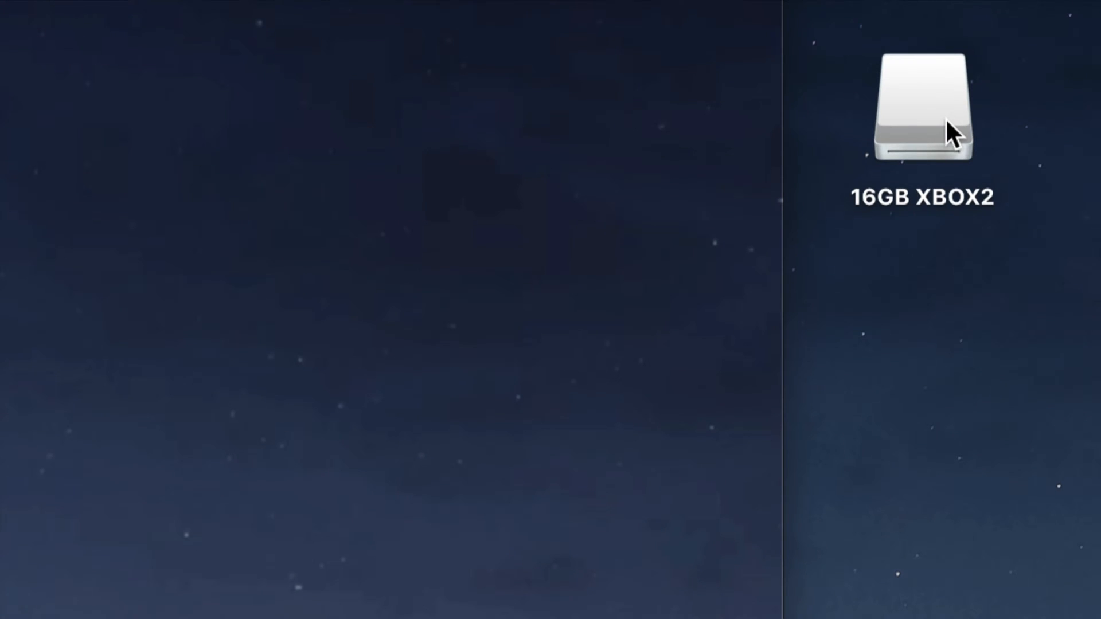
{"action": "mouse_move", "coordinate": [951, 158]}
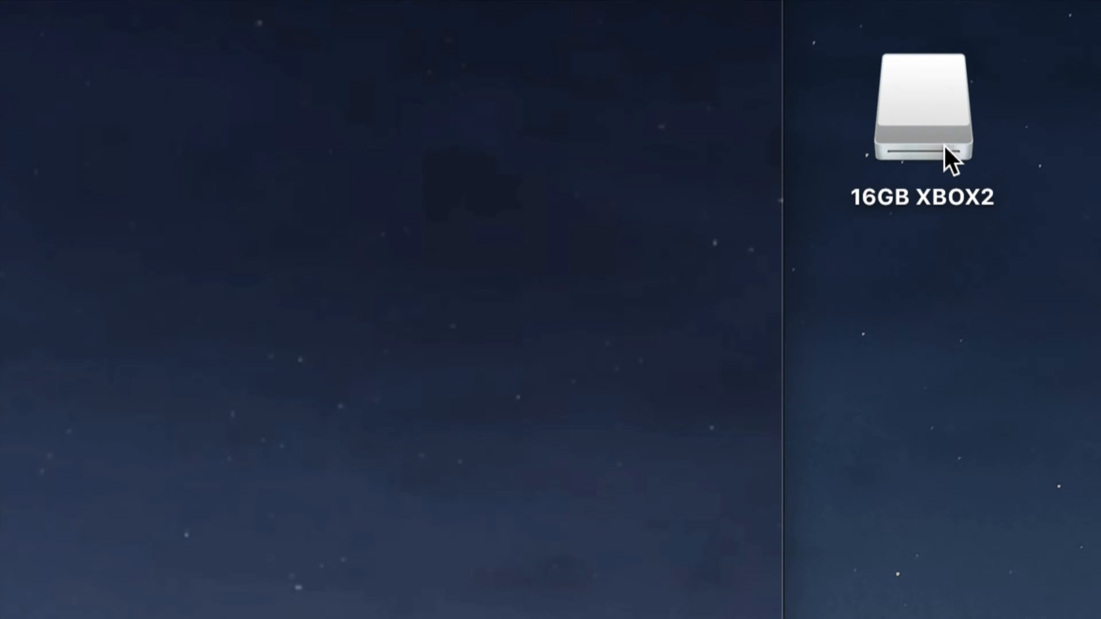
- Select the 16GB XBOX2 desktop icon and open its context menu with Eject "16GB XBOX2"
{"action": "left_click", "coordinate": [922, 112]}
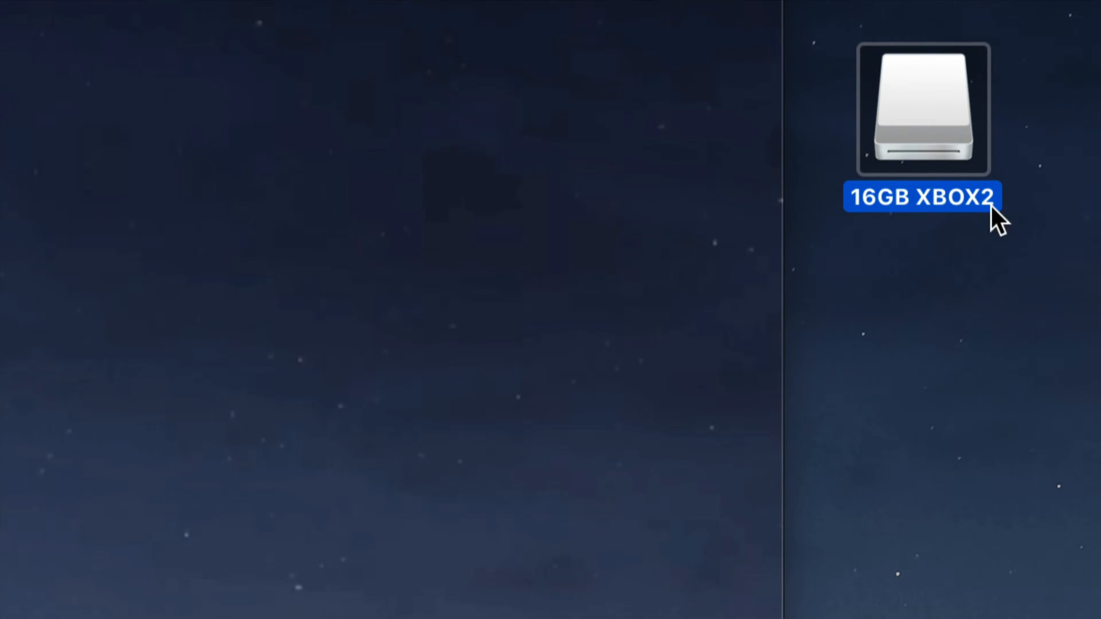
{"action": "mouse_move", "coordinate": [898, 126]}
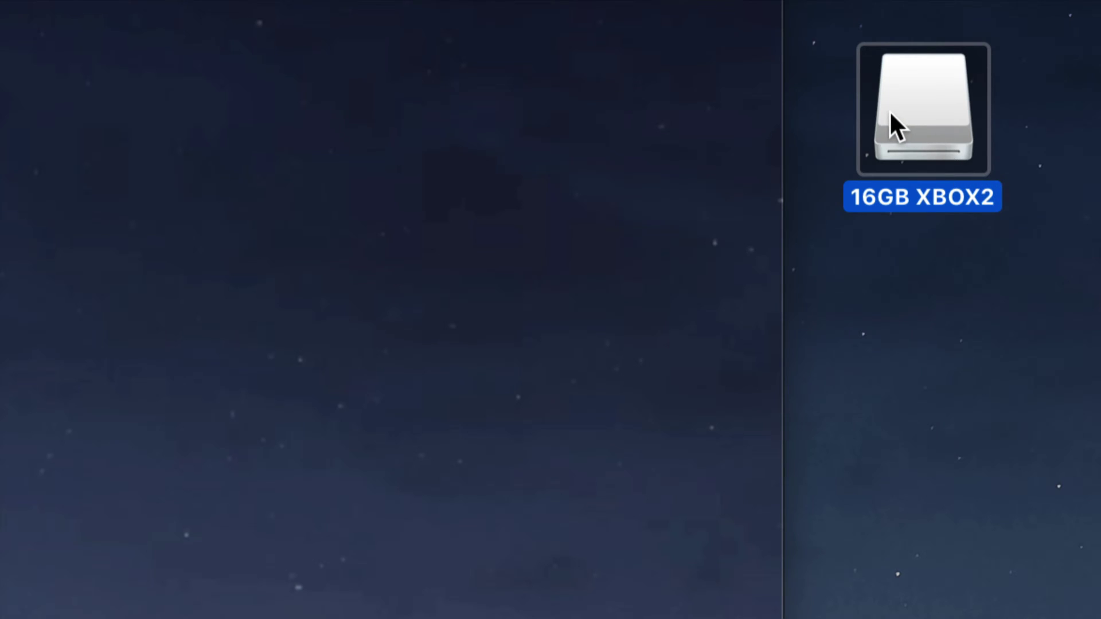
{"action": "right_click", "coordinate": [922, 109]}
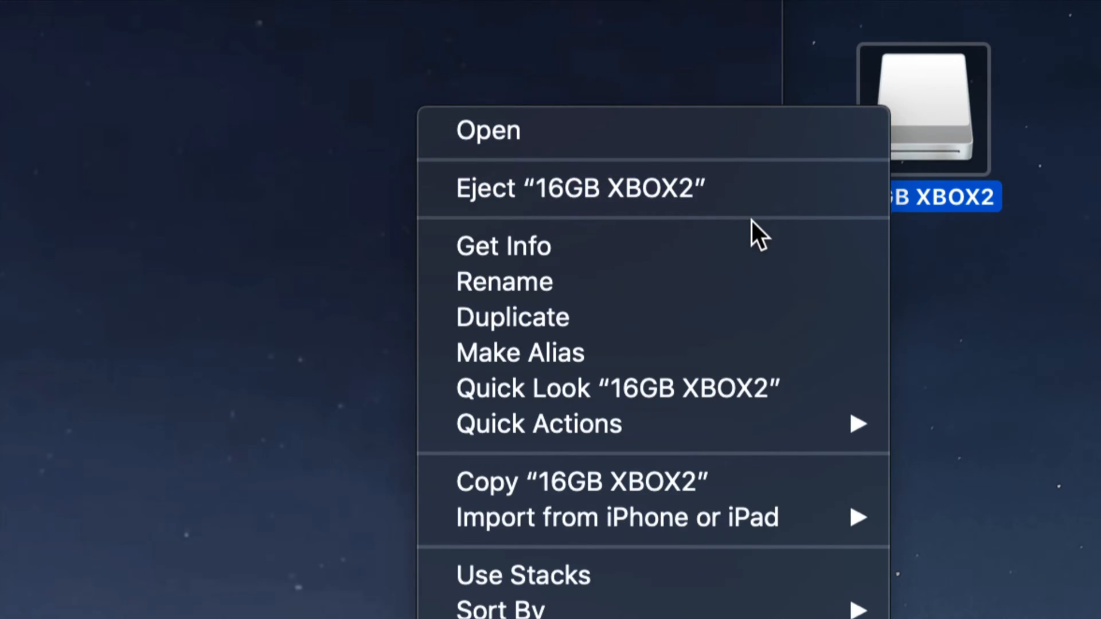
{"action": "mouse_move", "coordinate": [625, 204]}
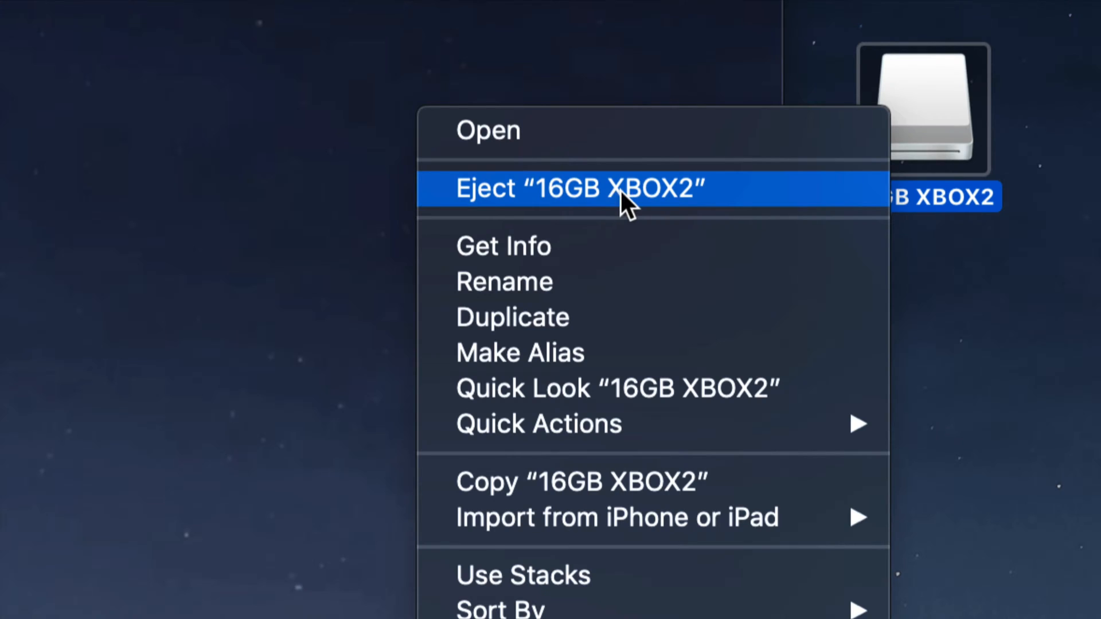
{"action": "mouse_move", "coordinate": [638, 207]}
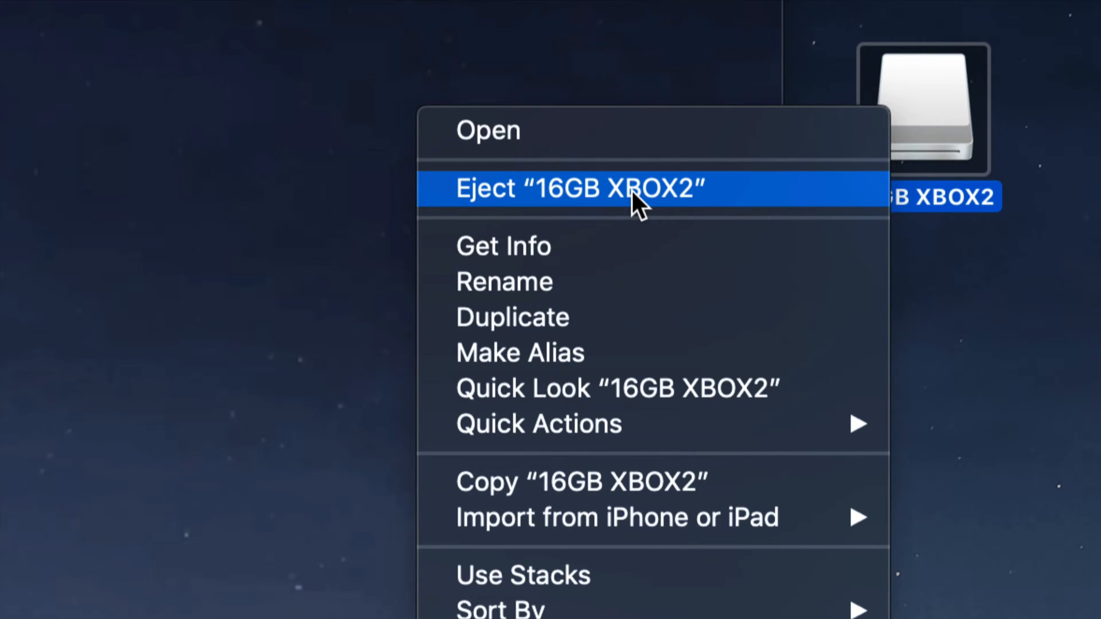
{"action": "mouse_move", "coordinate": [980, 137]}
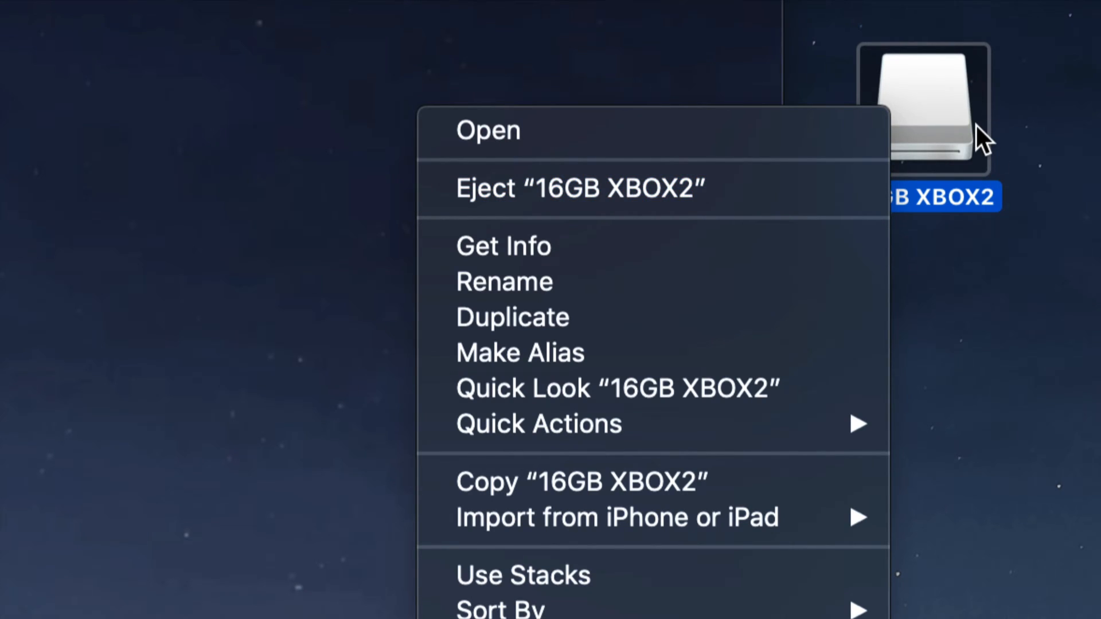
{"action": "mouse_move", "coordinate": [991, 296]}
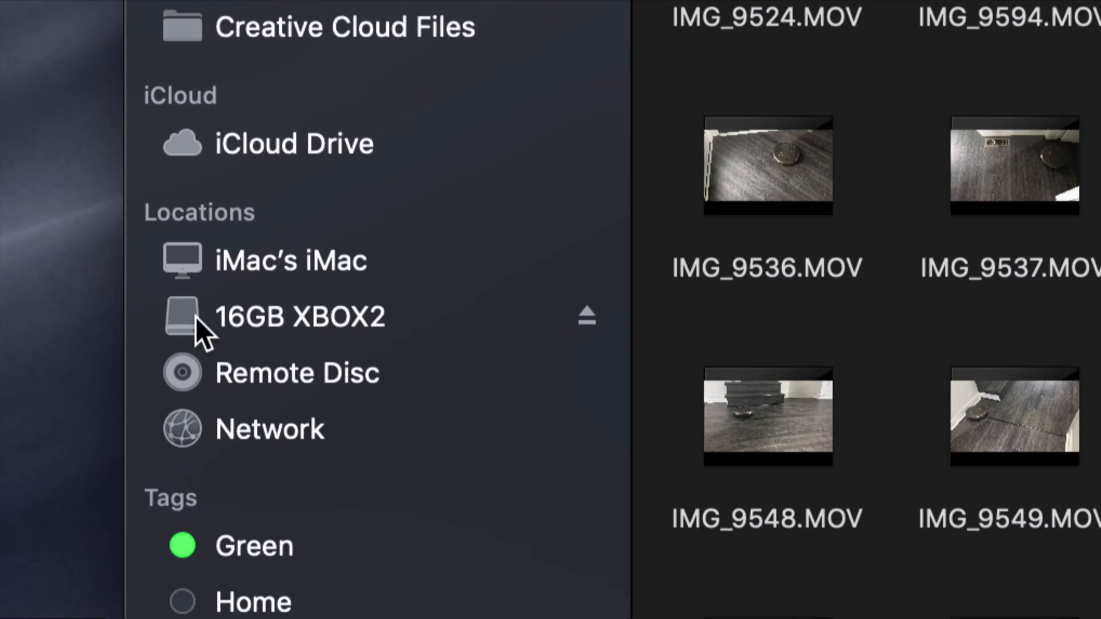
{"action": "mouse_move", "coordinate": [376, 337]}
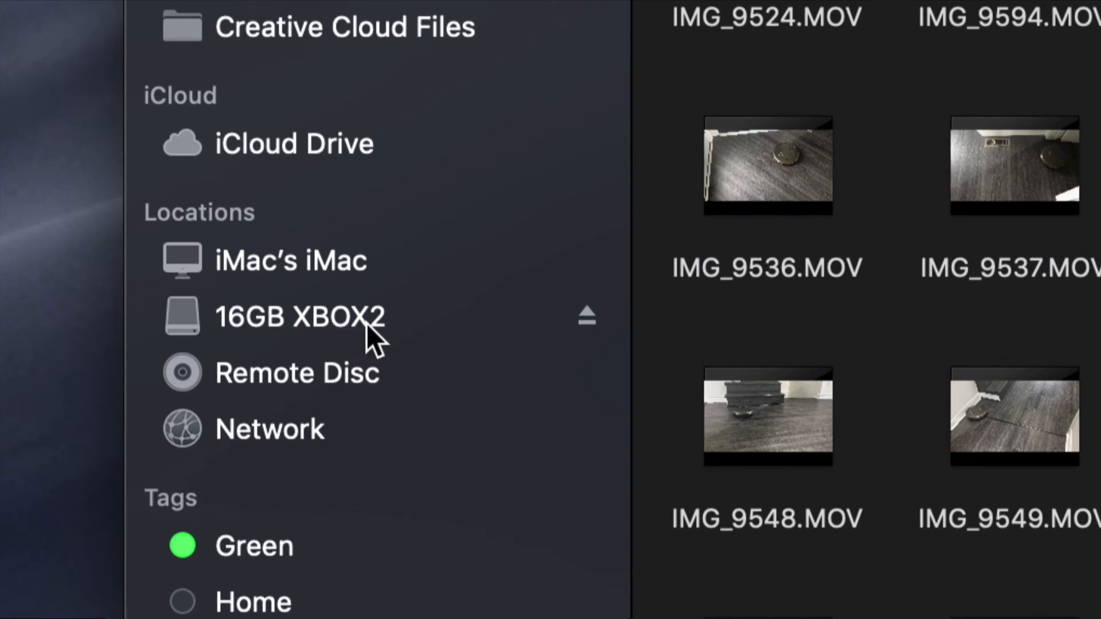
{"action": "mouse_move", "coordinate": [203, 330]}
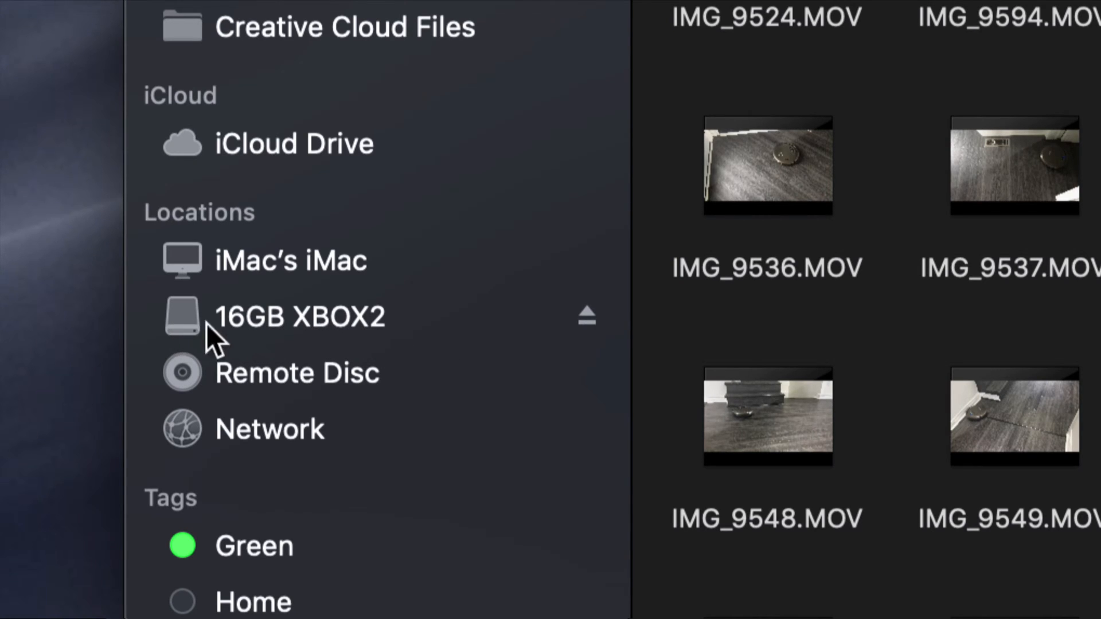
{"action": "mouse_move", "coordinate": [347, 344]}
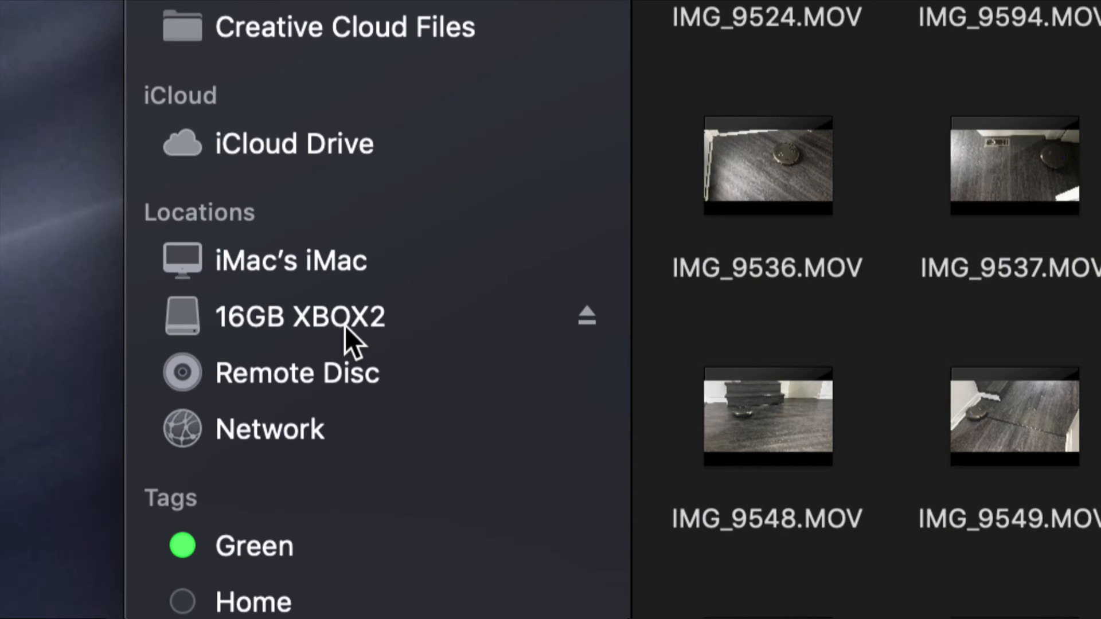
{"action": "mouse_move", "coordinate": [586, 317]}
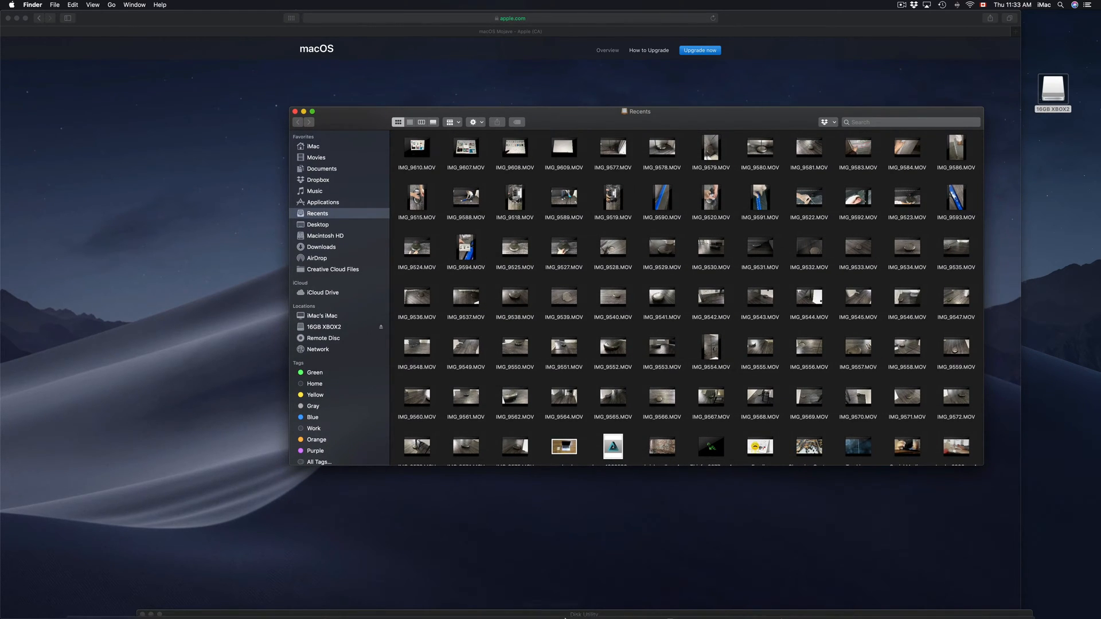
{"action": "mouse_move", "coordinate": [739, 598]}
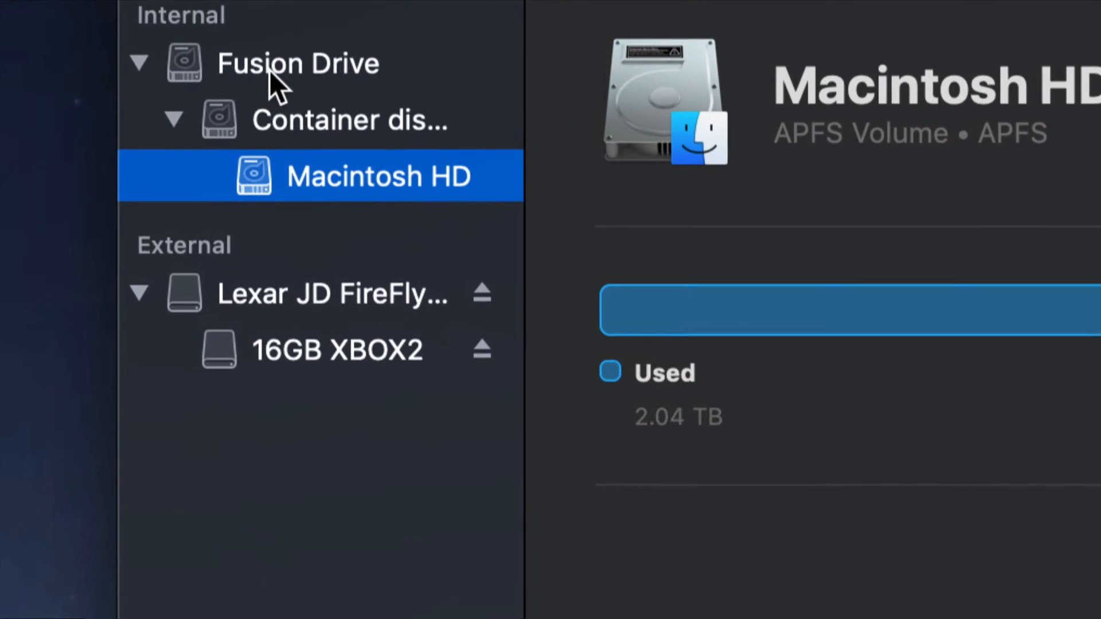
{"action": "mouse_move", "coordinate": [204, 260]}
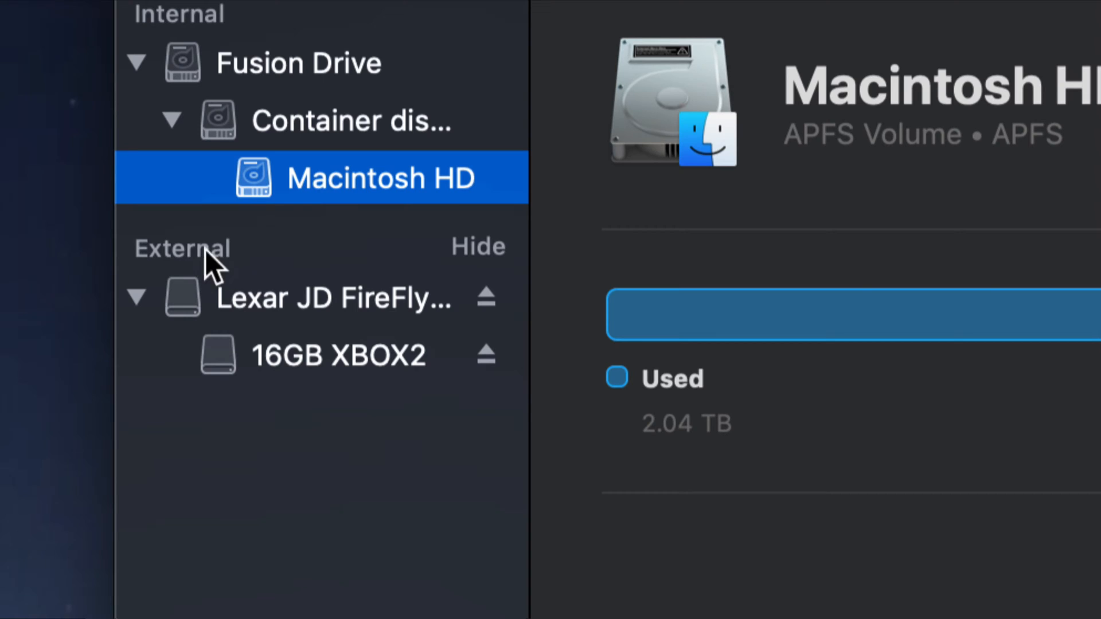
{"action": "mouse_move", "coordinate": [214, 277]}
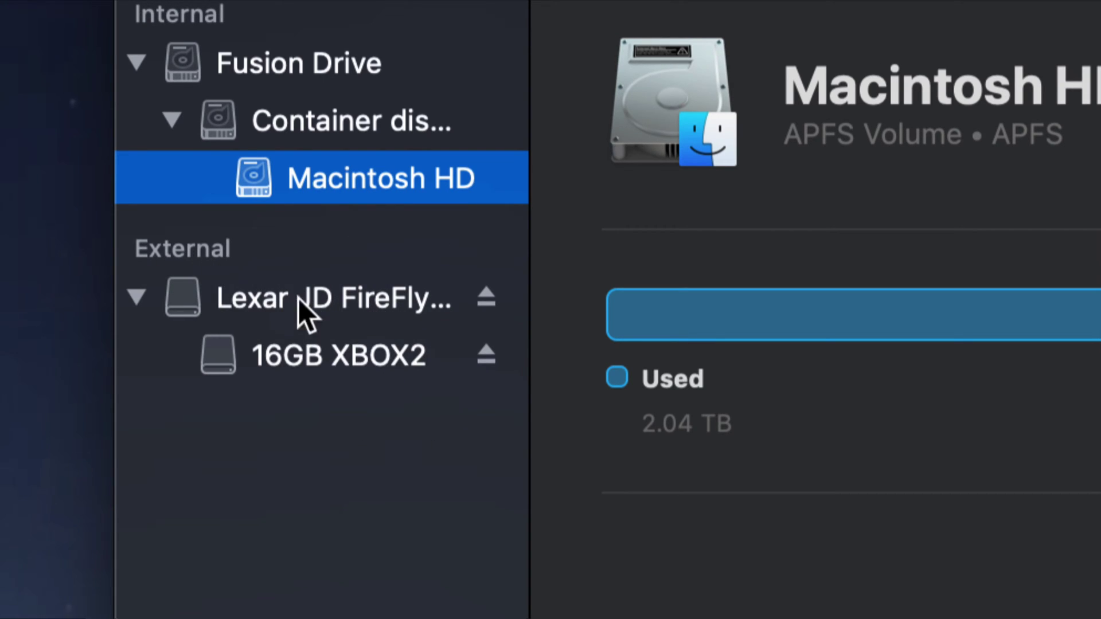
{"action": "mouse_move", "coordinate": [429, 369]}
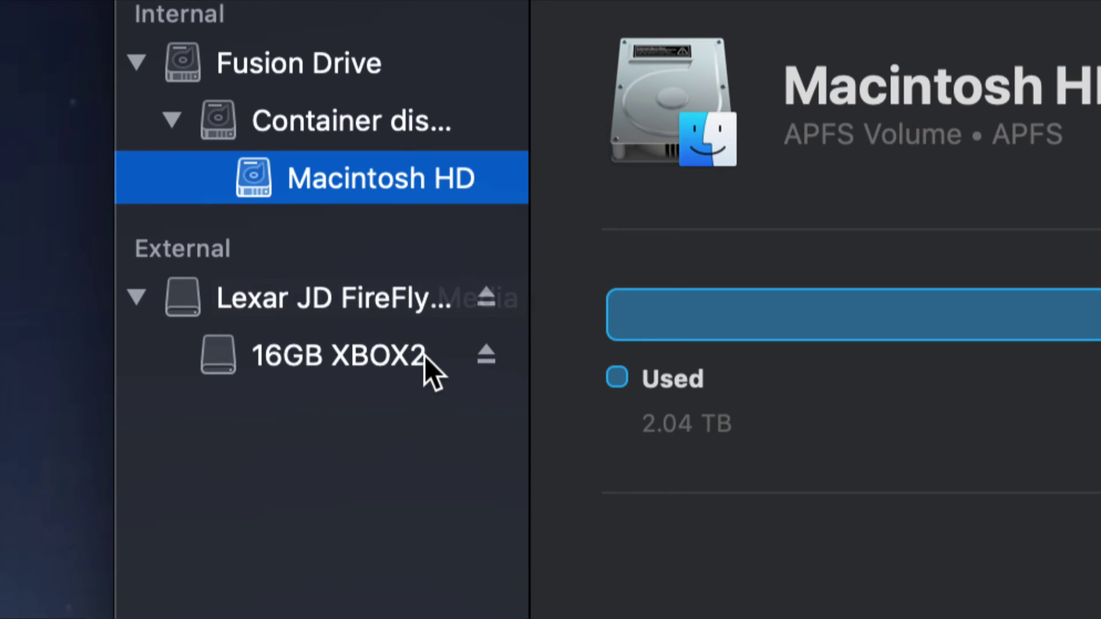
{"action": "mouse_move", "coordinate": [487, 296]}
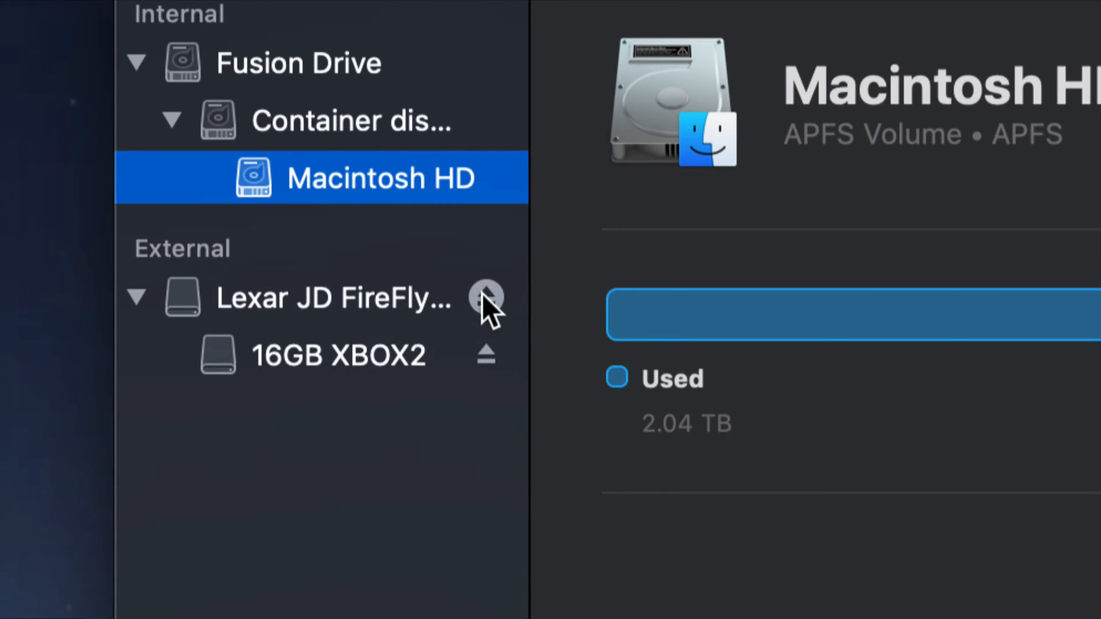
{"action": "mouse_move", "coordinate": [351, 372]}
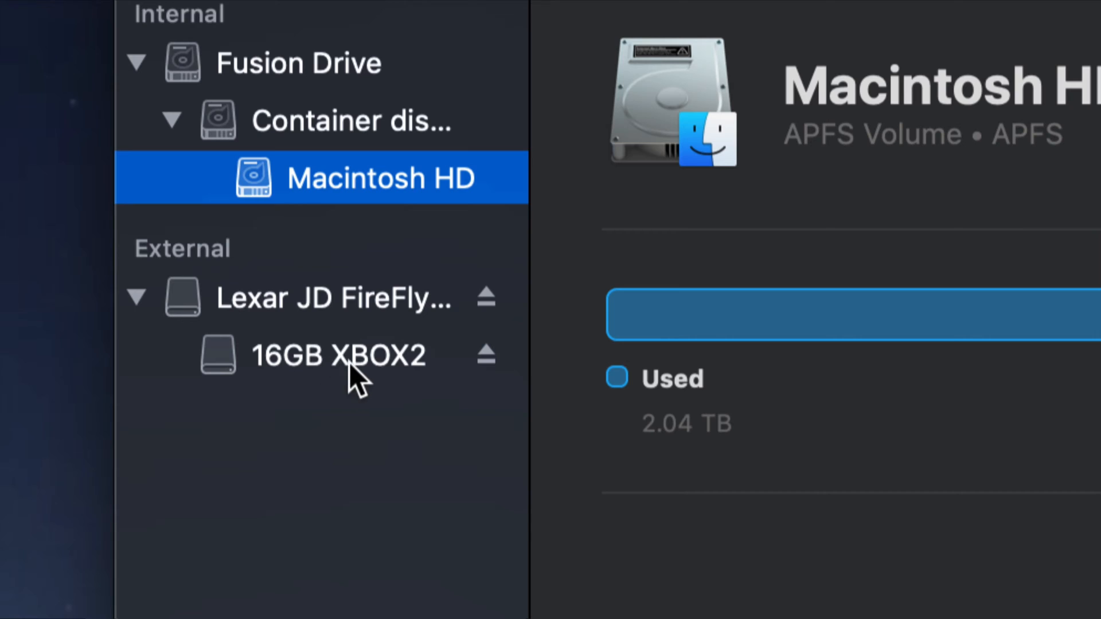
{"action": "mouse_move", "coordinate": [358, 309]}
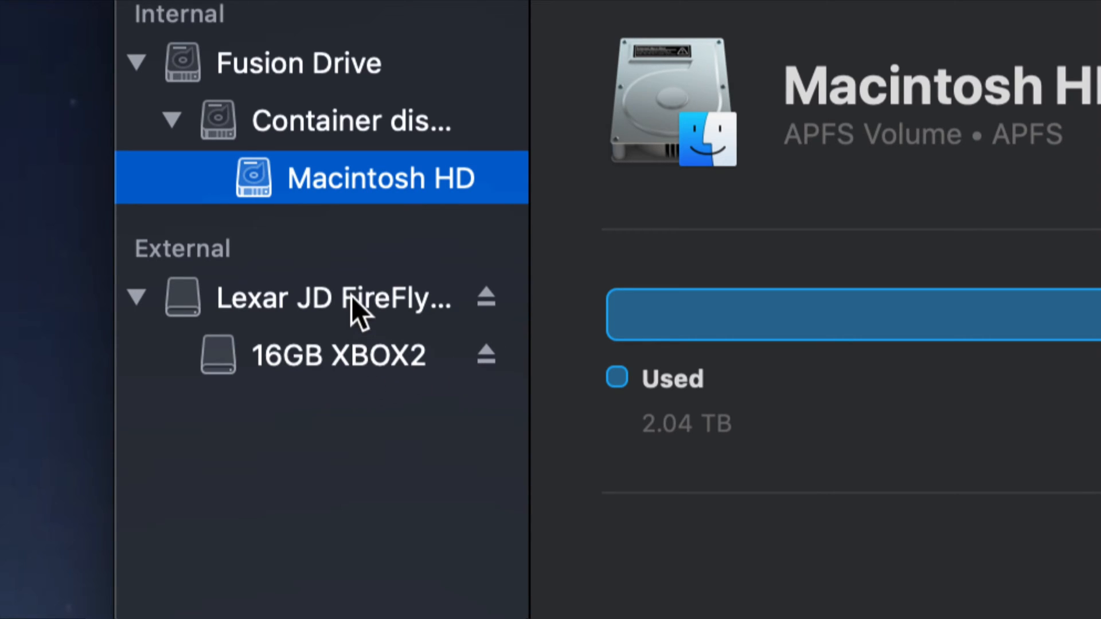
{"action": "mouse_move", "coordinate": [385, 328]}
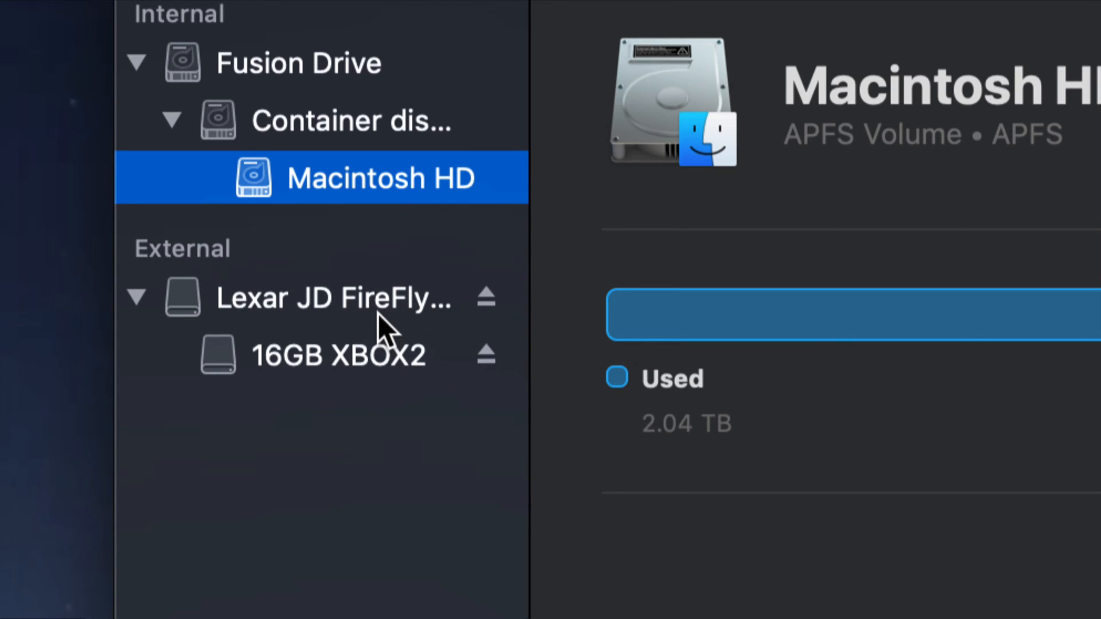
{"action": "mouse_move", "coordinate": [375, 379]}
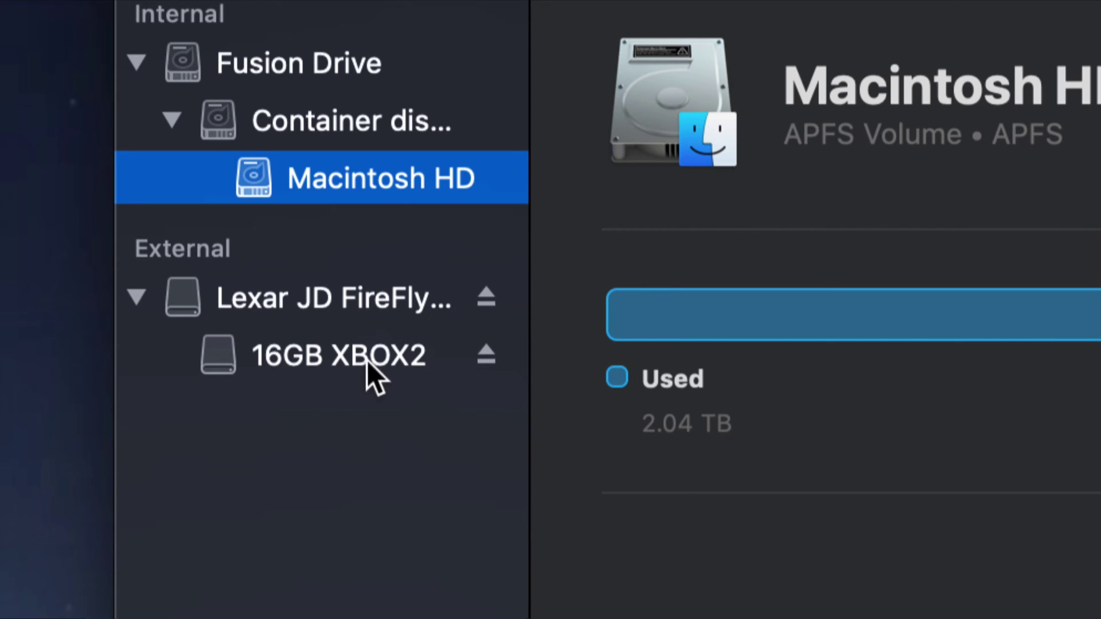
- Collapse and re-expand the Lexar JD FireFly entry to reveal the 16GB XBOX2 volume
{"action": "left_click", "coordinate": [138, 297]}
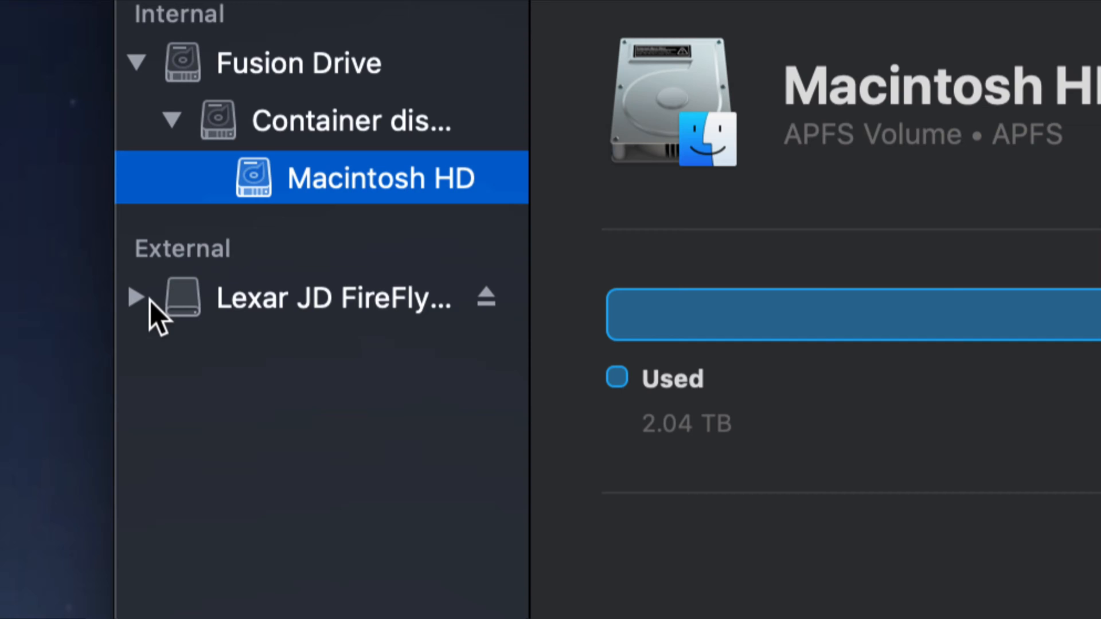
{"action": "left_click", "coordinate": [137, 297]}
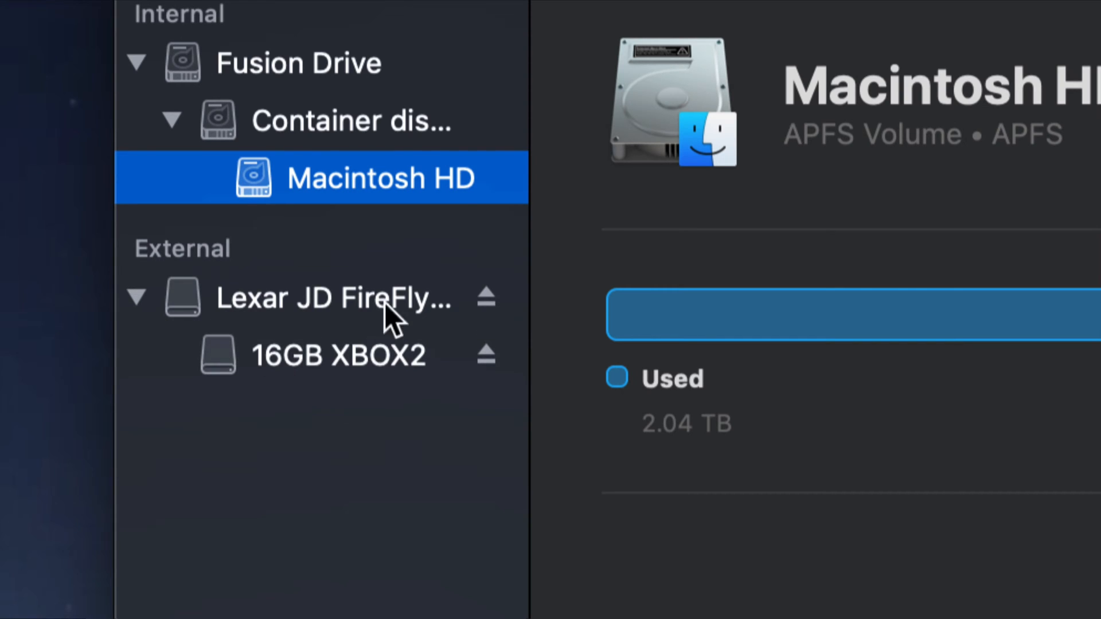
{"action": "mouse_move", "coordinate": [487, 297]}
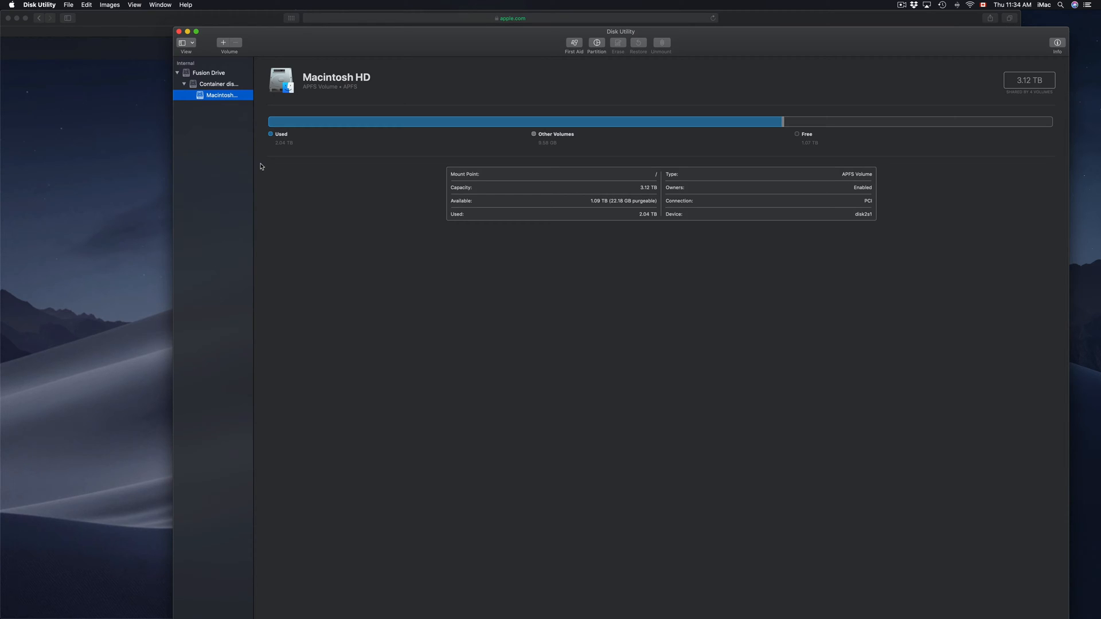
{"action": "mouse_move", "coordinate": [247, 156]}
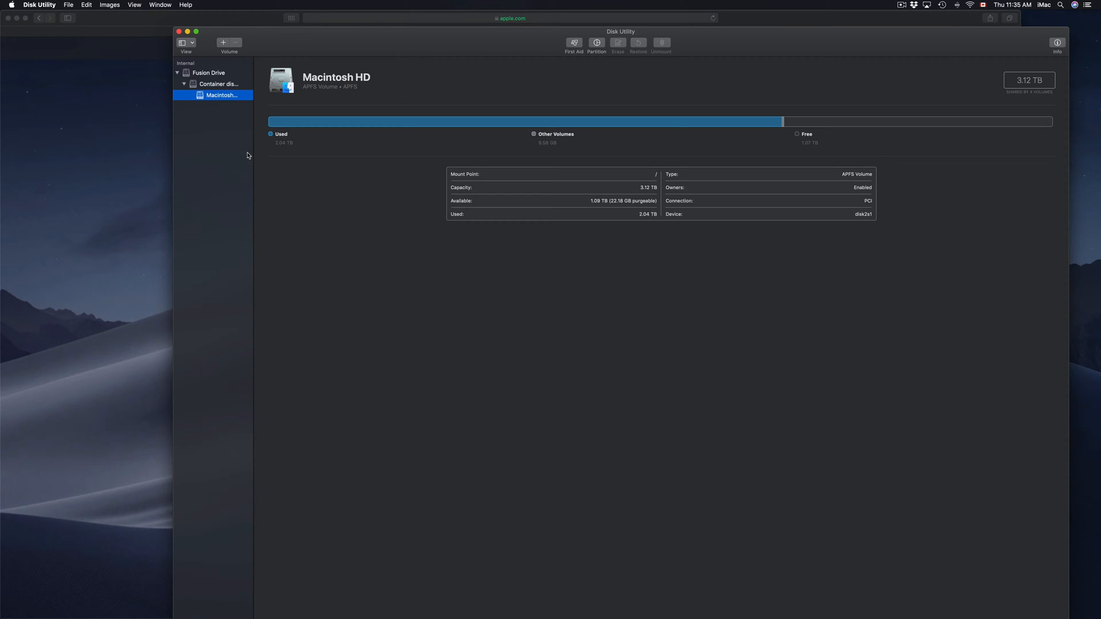